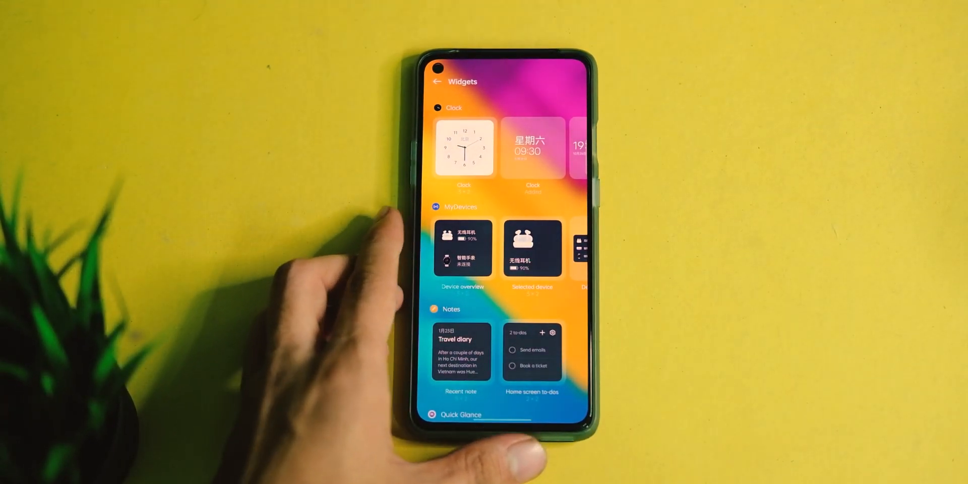
- Scroll the widgets gallery from the Clock designs down through MyDevices and Notes previews
scroll(down, 3)
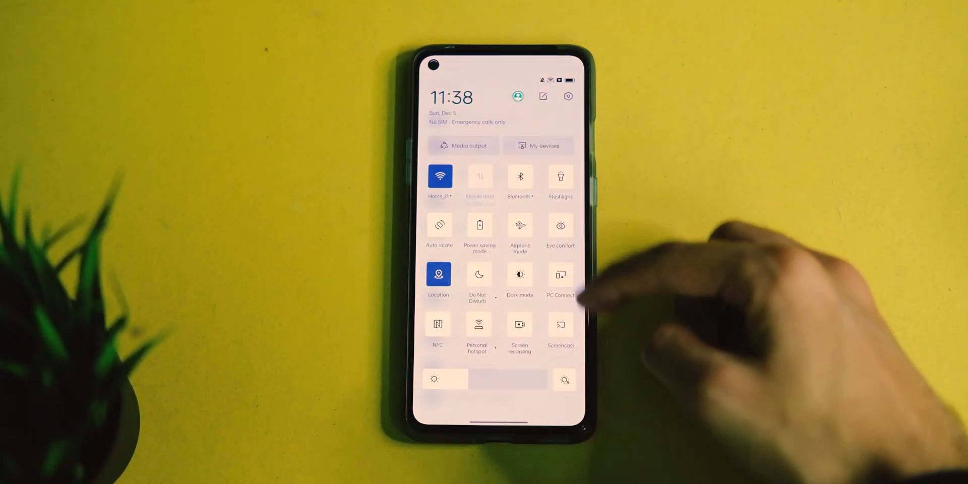
- Turn on Dark mode from Quick Settings and confirm it under Display & brightness
click(520, 274)
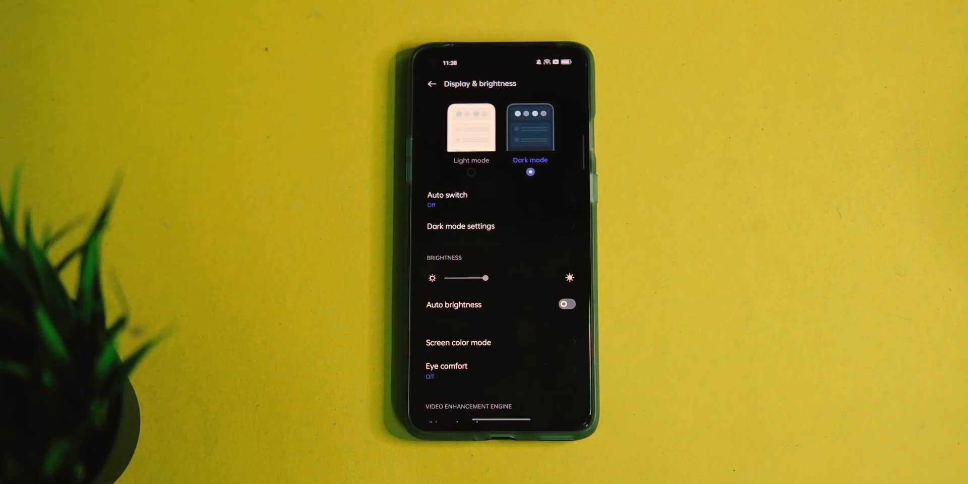
click(461, 226)
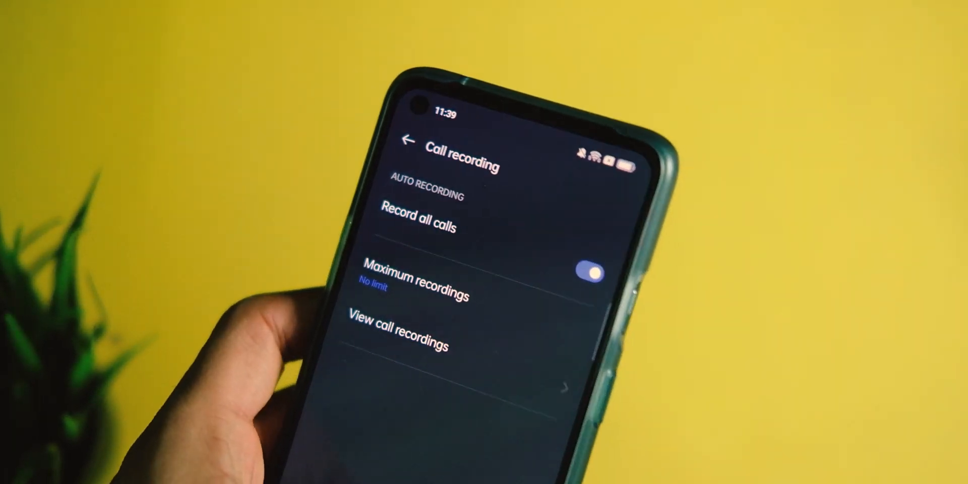
- Enable Record all calls in the Phone dialer's Call recording settings
click(398, 327)
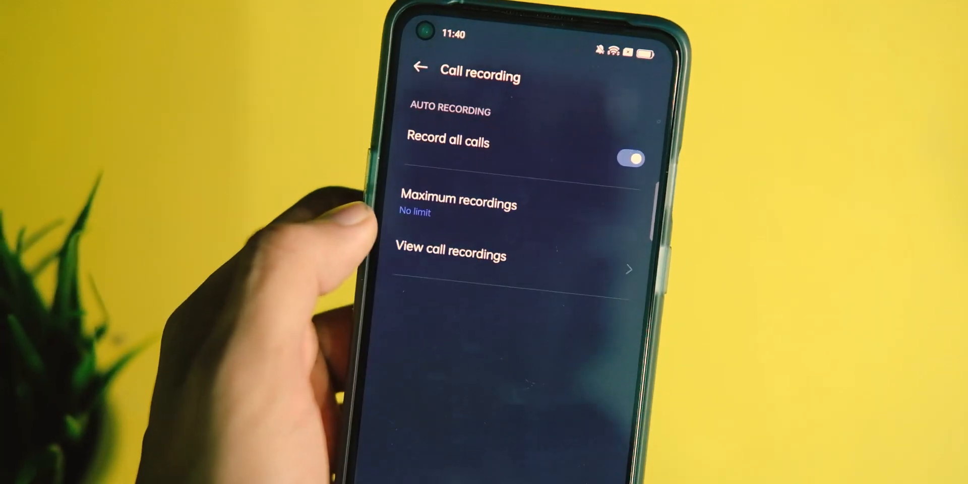
click(419, 67)
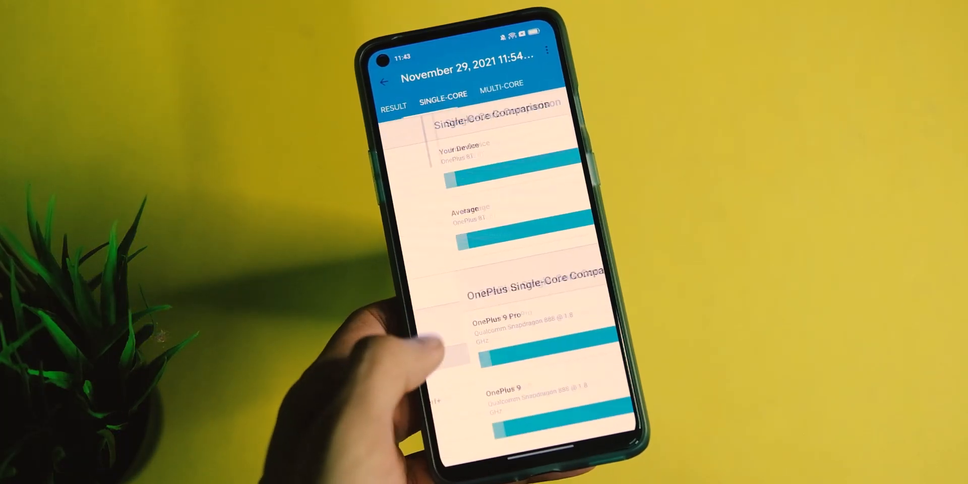
- Review the Geekbench 921 single-core and 3216 multi-core scores via the Result and Single-Core views
scroll(up, 3)
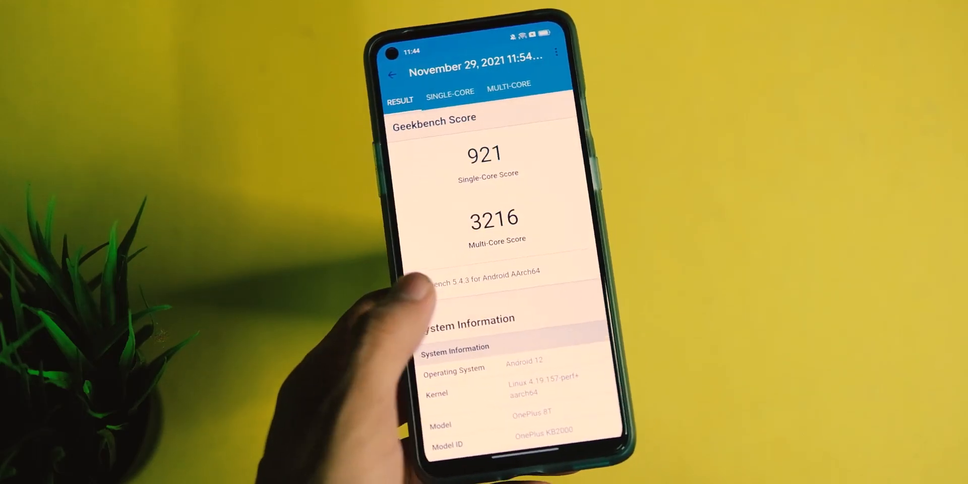
click(450, 92)
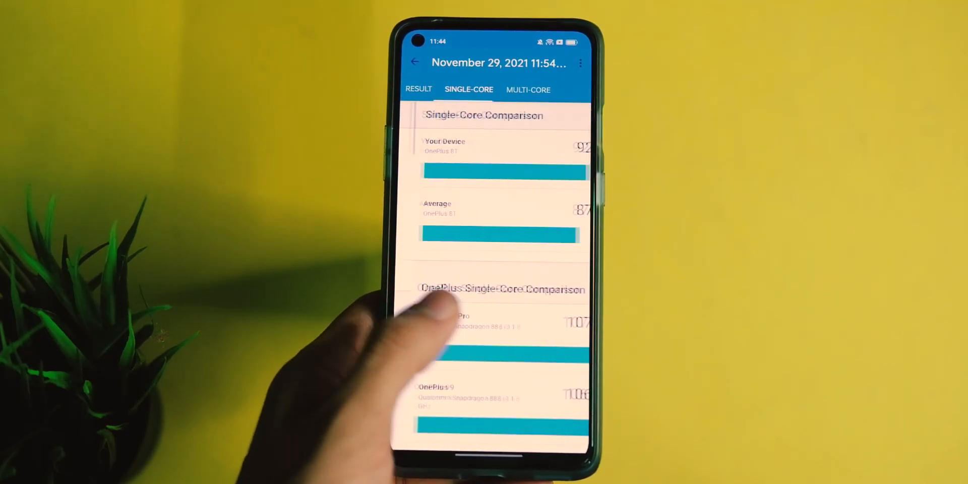
click(415, 92)
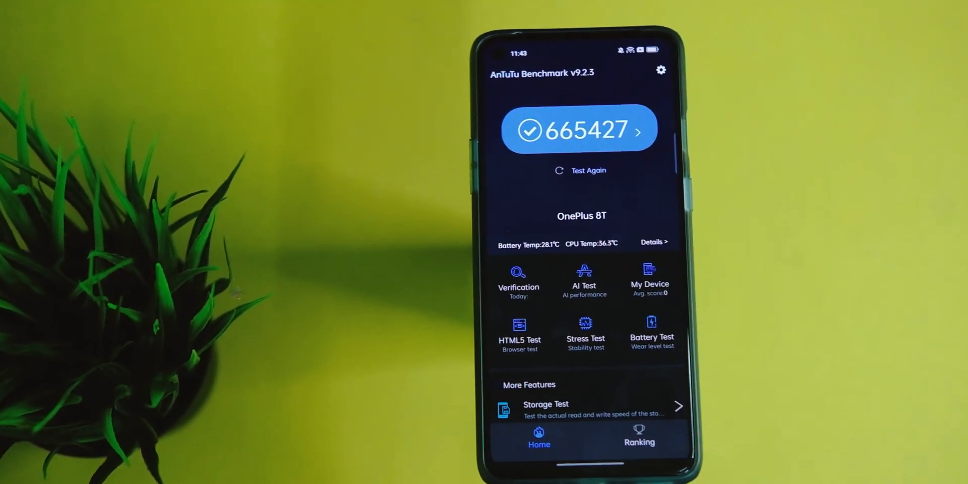
- View the detailed AnTuTu Benchmark Results for the 665427 score
click(579, 130)
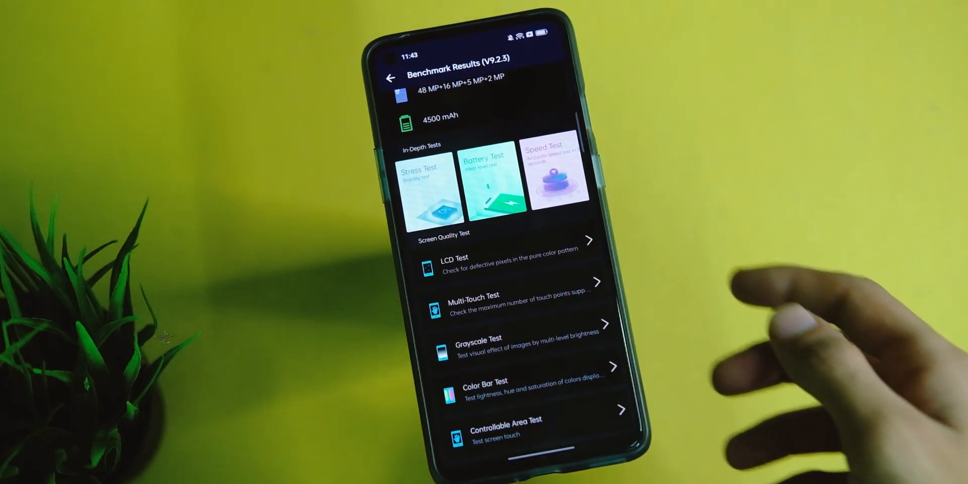
scroll(up, 3)
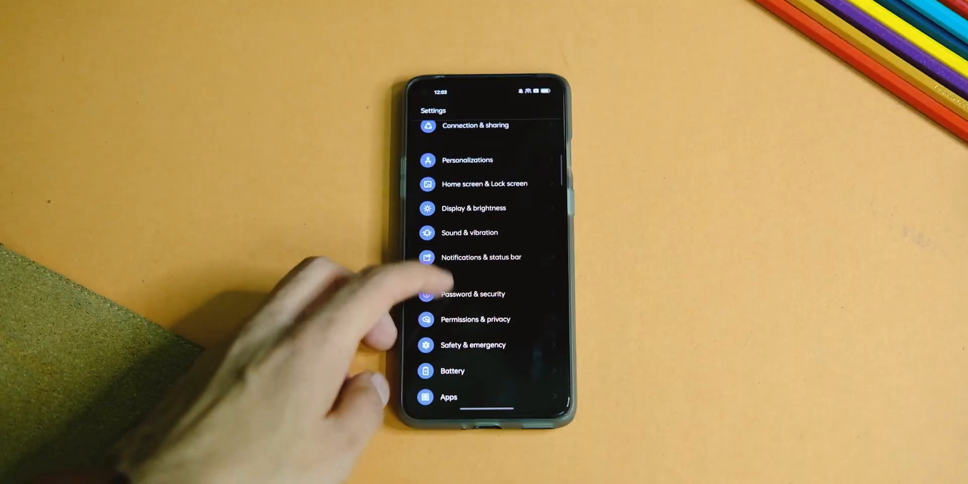
- Bring up Connection & sharing from the top of the Settings list
scroll(down, 3)
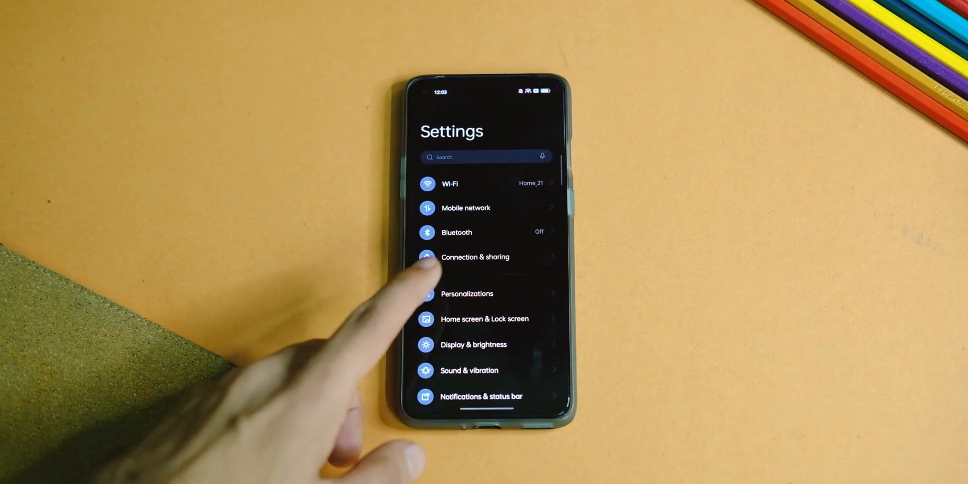
click(475, 257)
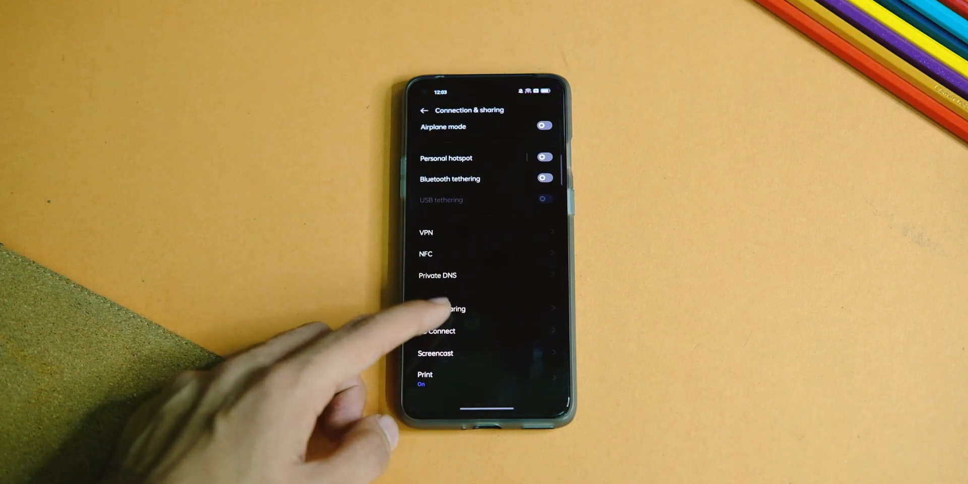
click(439, 331)
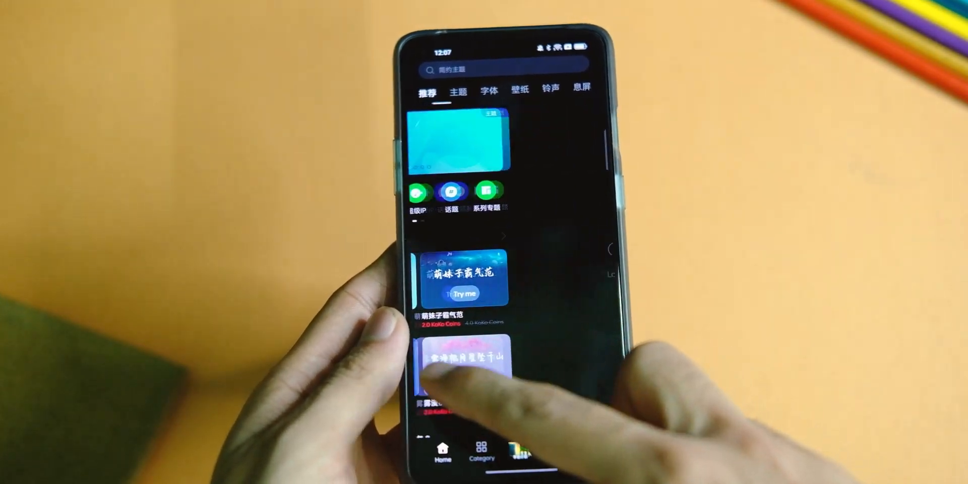
- Leave the Themes store and reach the Always-On Display styles page under Personalizations
click(490, 86)
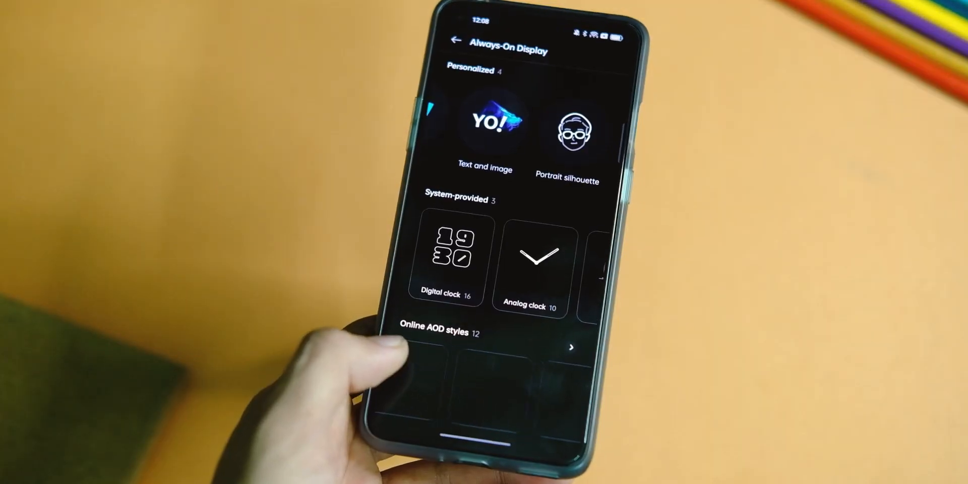
- Try out an Always-On Display style card among the personalized and system-provided clocks
click(566, 129)
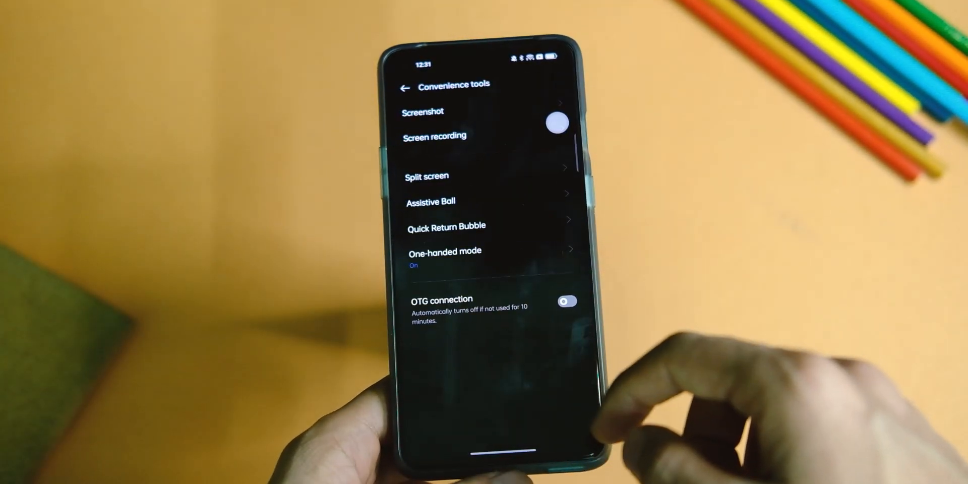
- Return from Convenience tools to the home screen
click(430, 202)
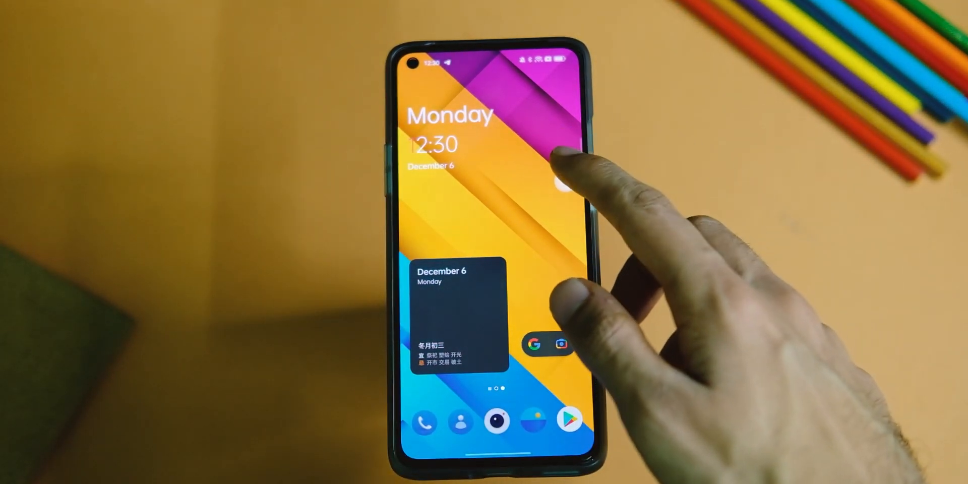
- View the Edge lighting colour swatches, then go back to the main Settings list
click(562, 179)
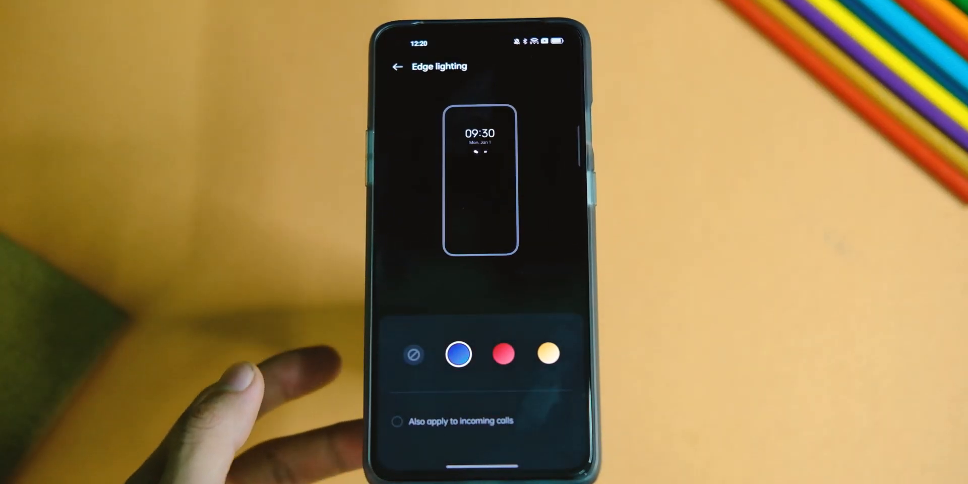
click(503, 354)
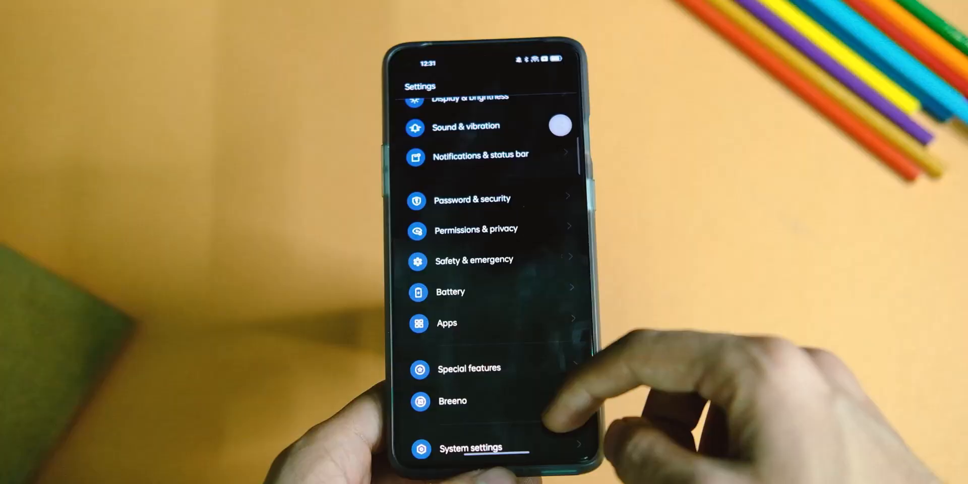
- Look over Wallpapers, Themes and Colors in Personalizations and return to the Settings list
scroll(up, 3)
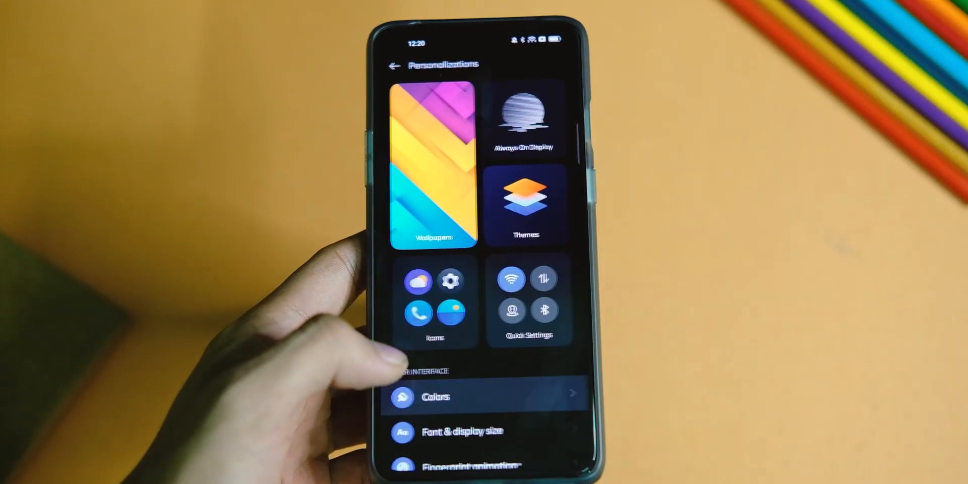
click(436, 397)
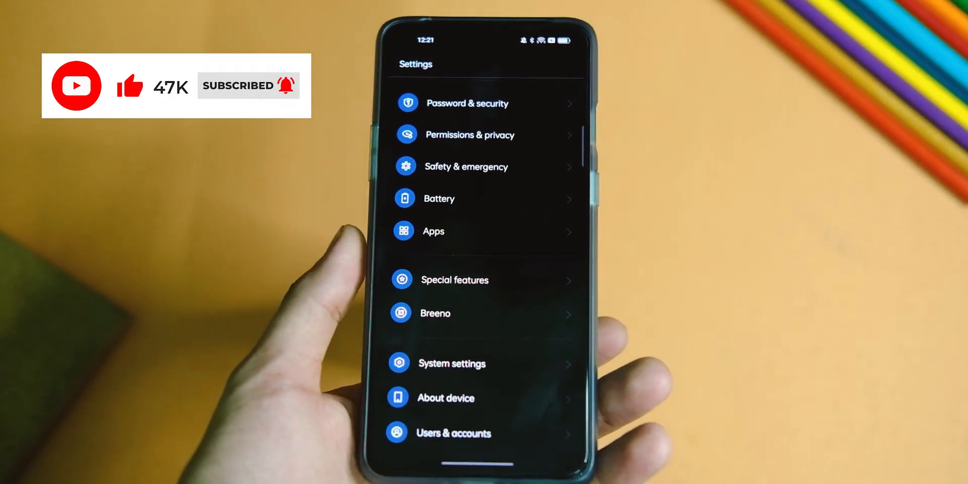
click(439, 199)
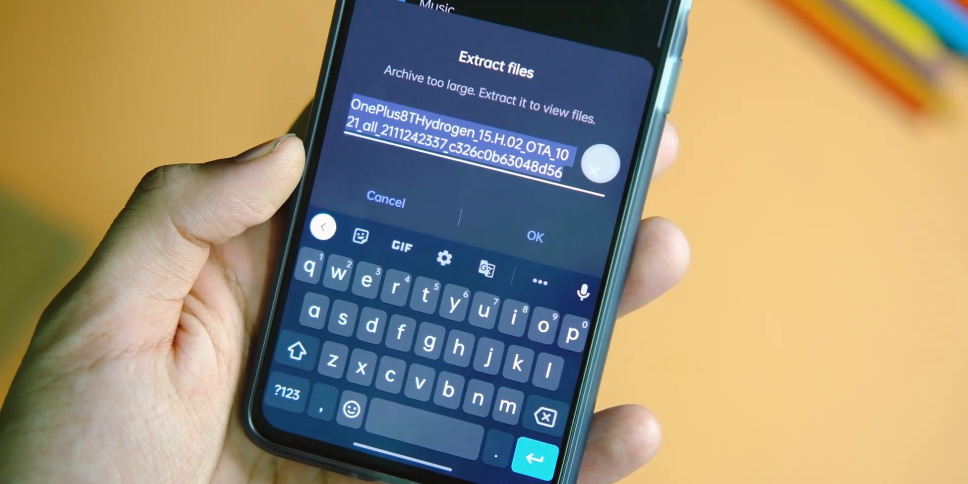
- Confirm extracting the OnePlus8T Hydrogen OTA zip in the Extract files dialog
click(534, 235)
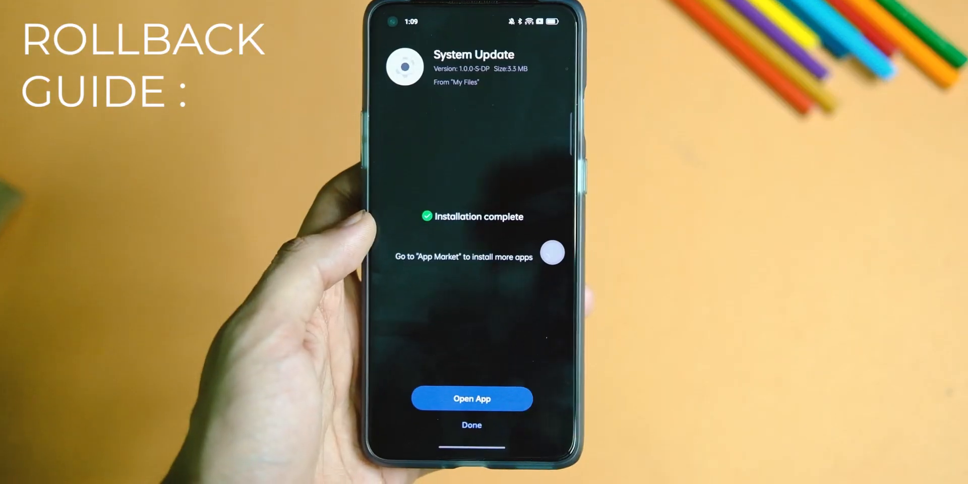
- Finish the System Update install, then confirm extracting the 2.86 GB OnePlus8T Oxygen downgrade zip
click(472, 398)
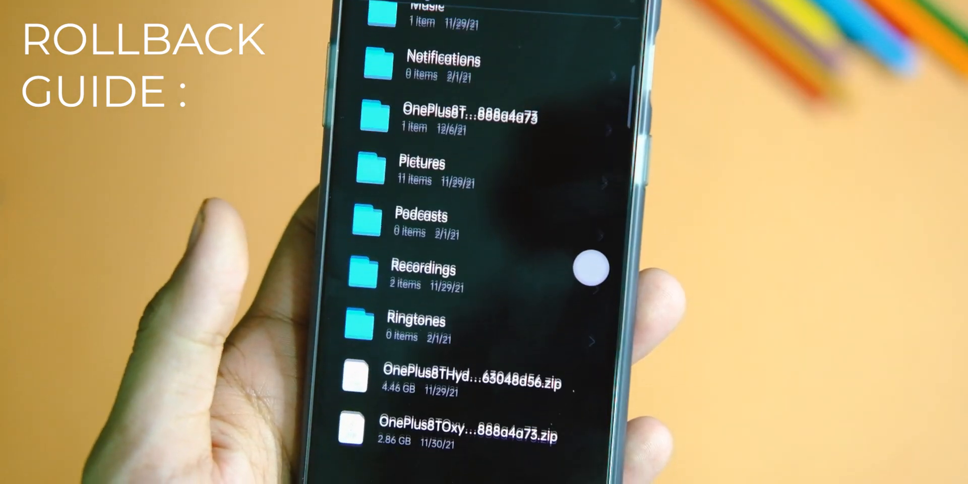
scroll(up, 3)
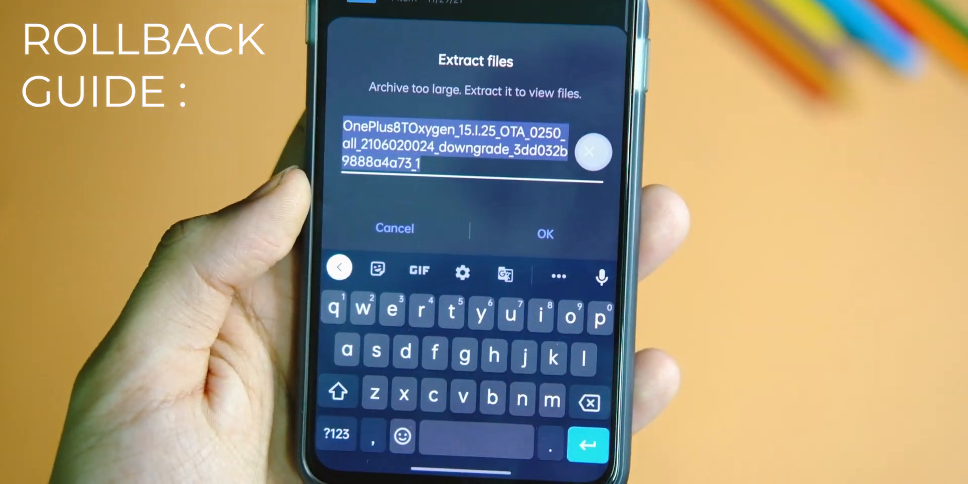
click(545, 233)
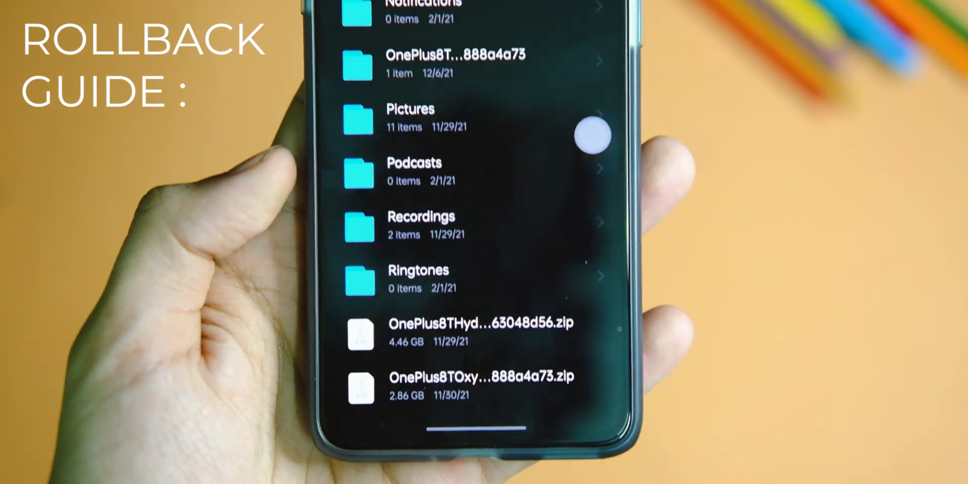